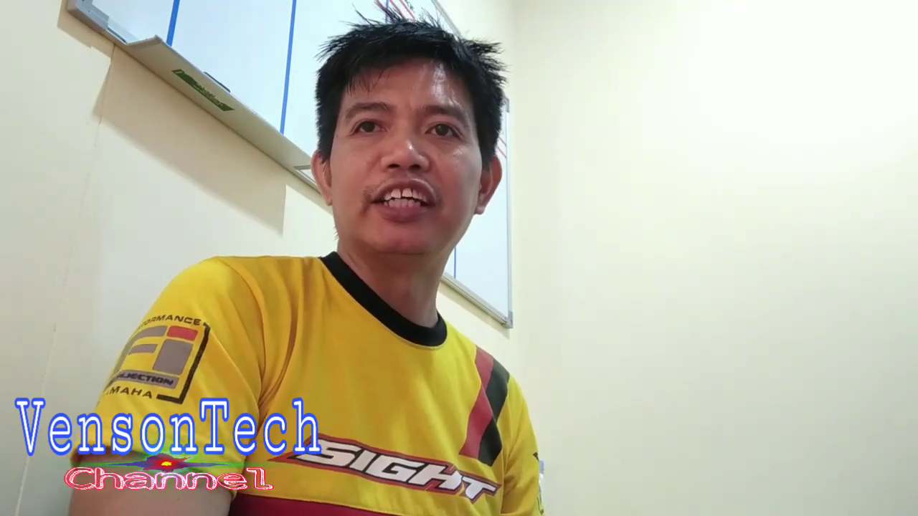
Launch Arduino IDE from the desktop shortcut, opening blank sketch sketch_mar19a
left_click(724, 439)
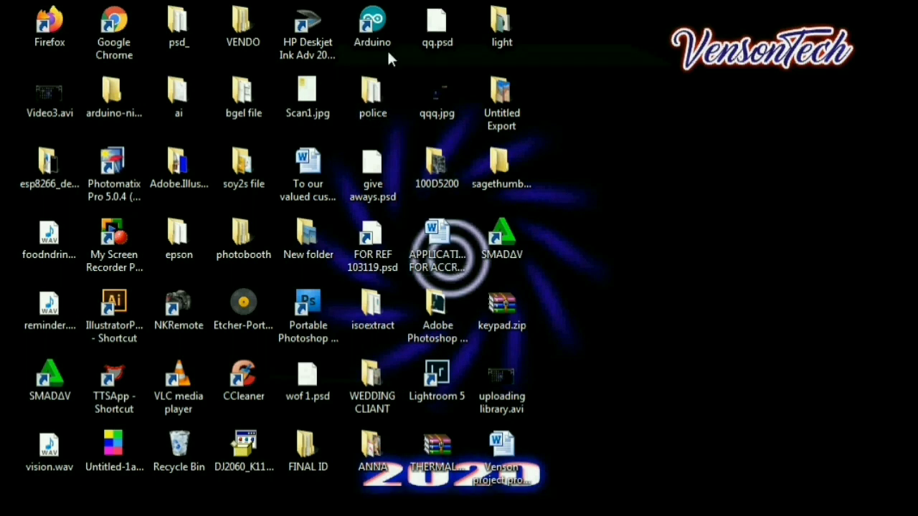
left_click(372, 29)
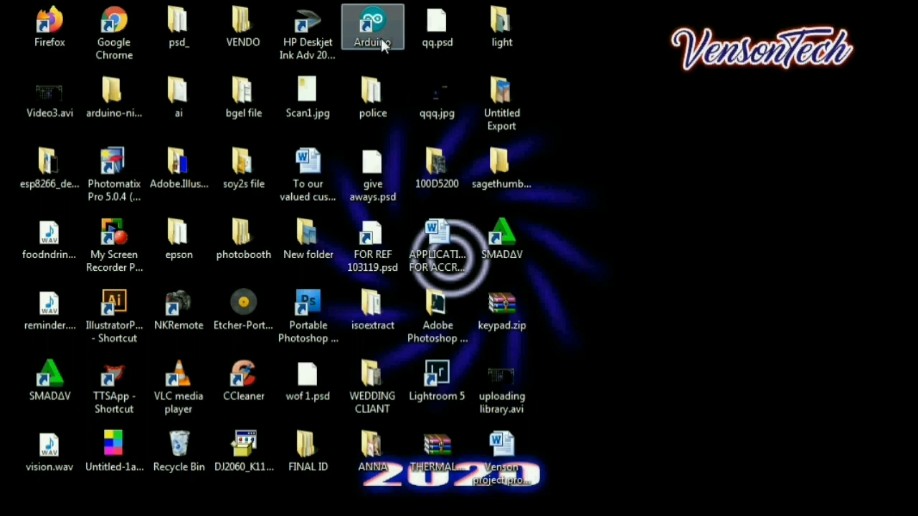
double_click(372, 27)
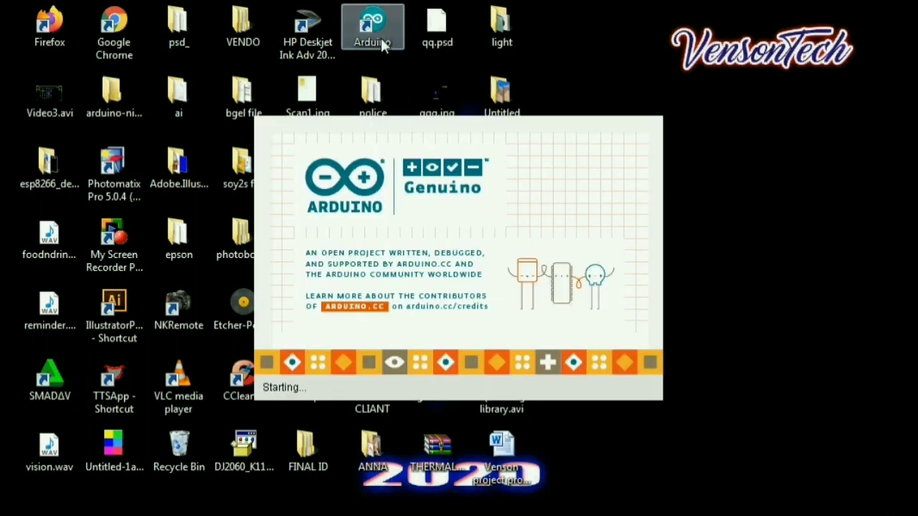
double_click(372, 27)
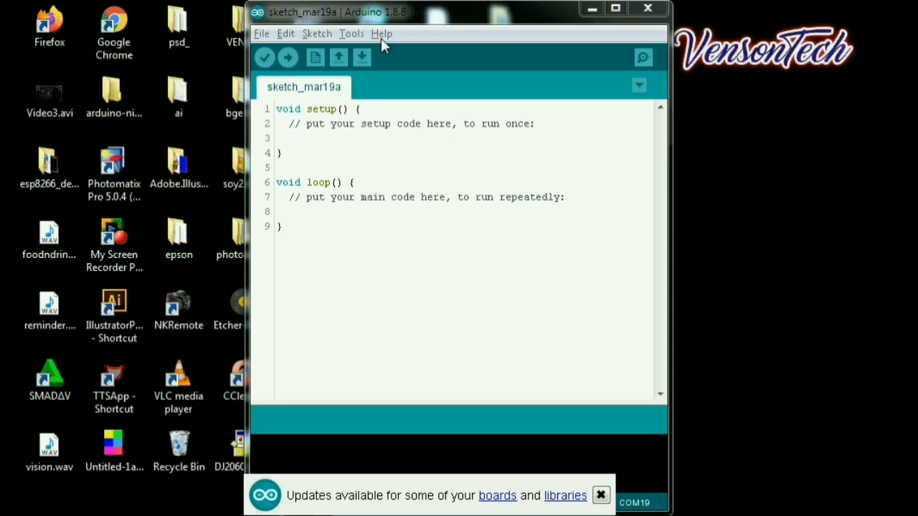
mouse_move(301, 54)
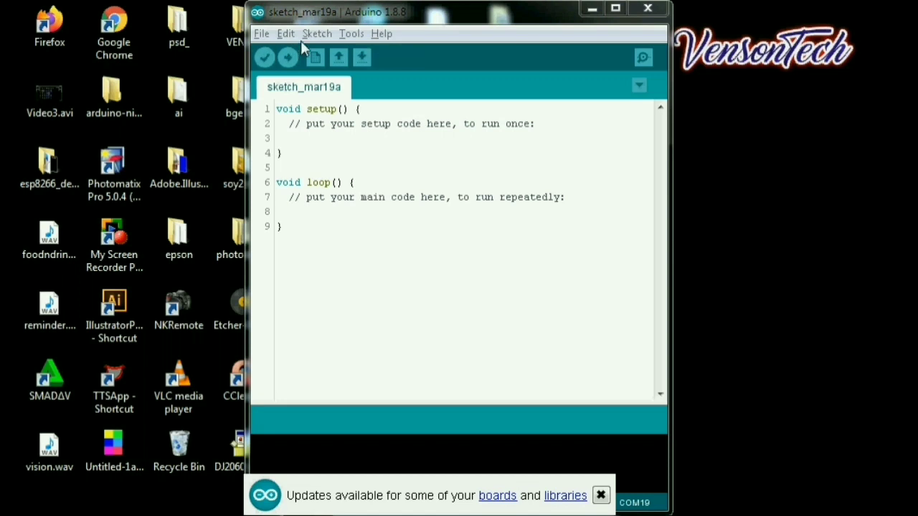
mouse_move(314, 38)
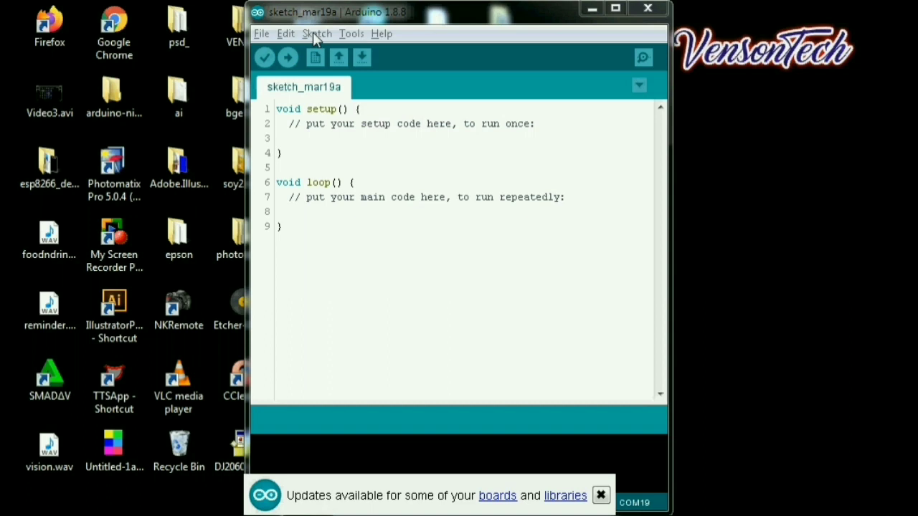
Open the Sketch menu to reach the Include Library submenu
left_click(316, 34)
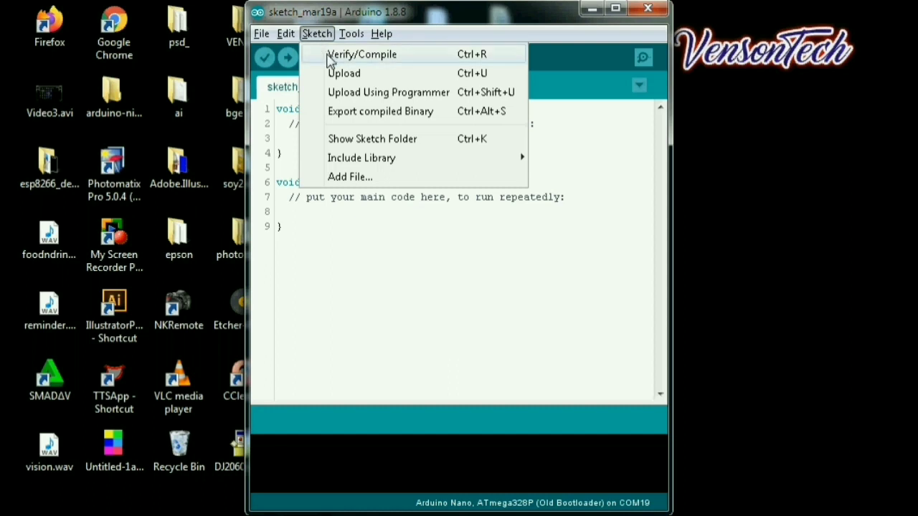
mouse_move(372, 158)
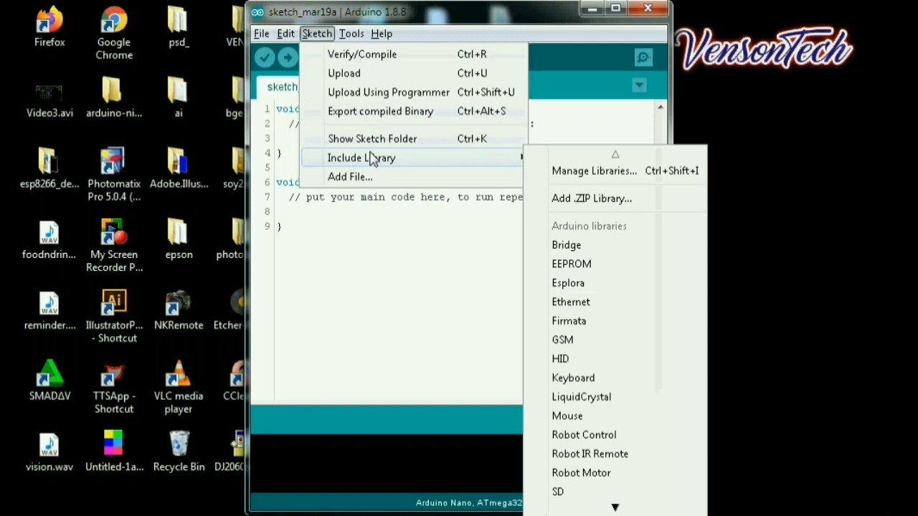
mouse_move(379, 158)
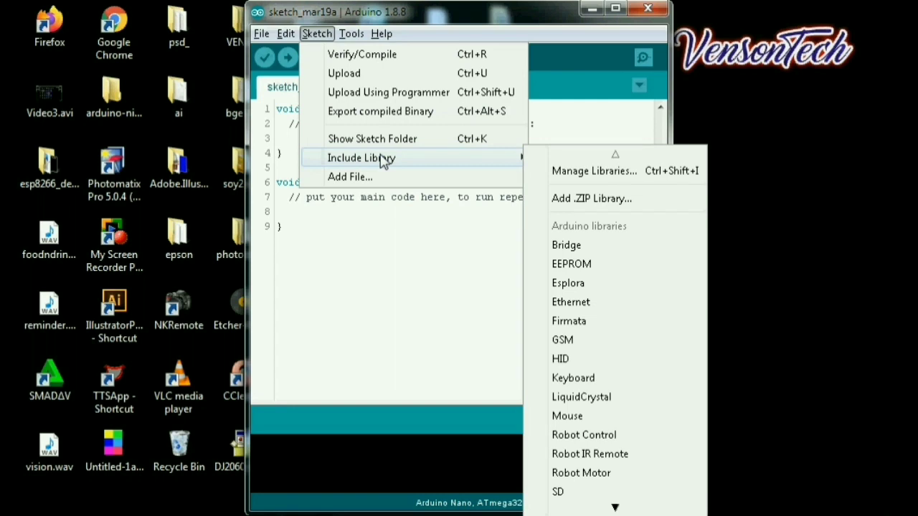
mouse_move(606, 179)
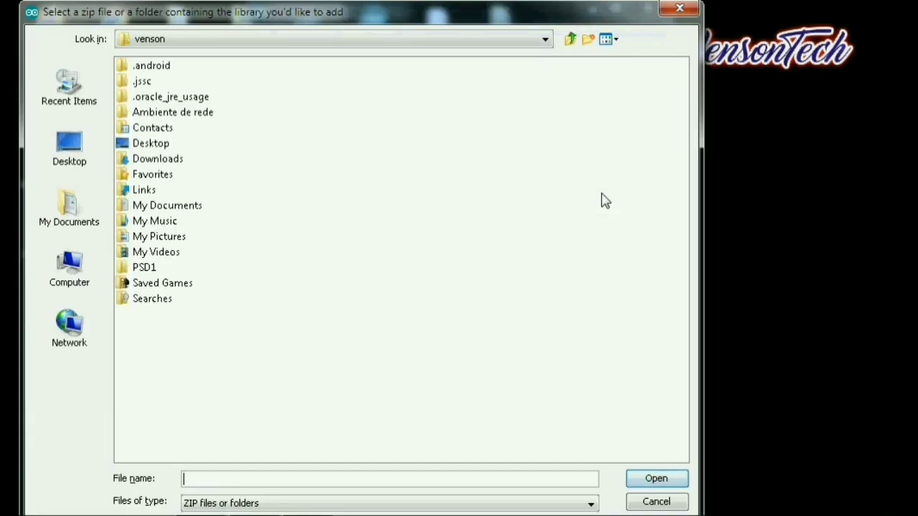
mouse_move(229, 118)
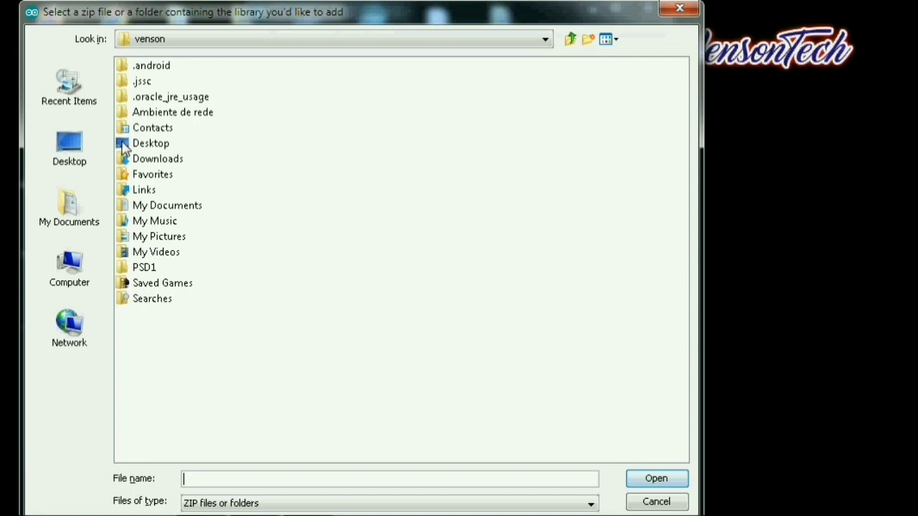
Choose keypad.zip from the Desktop folder as the library archive
double_click(150, 143)
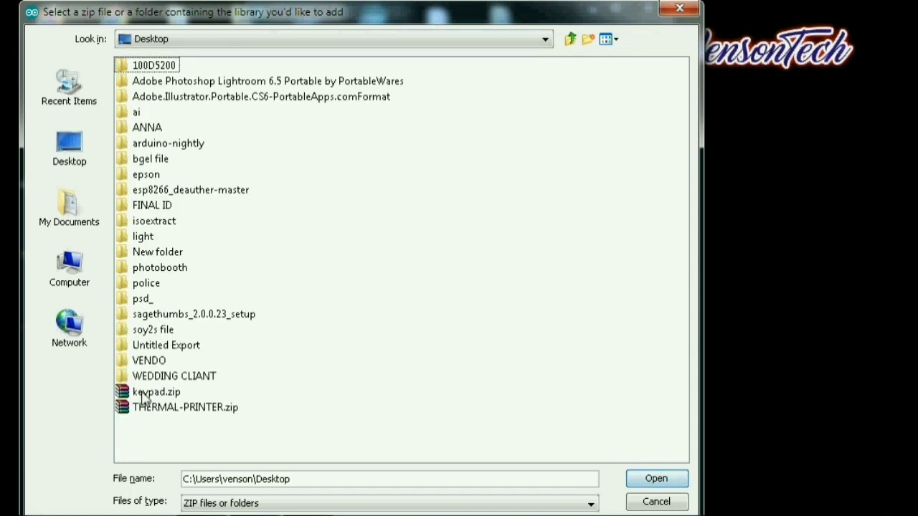
left_click(155, 392)
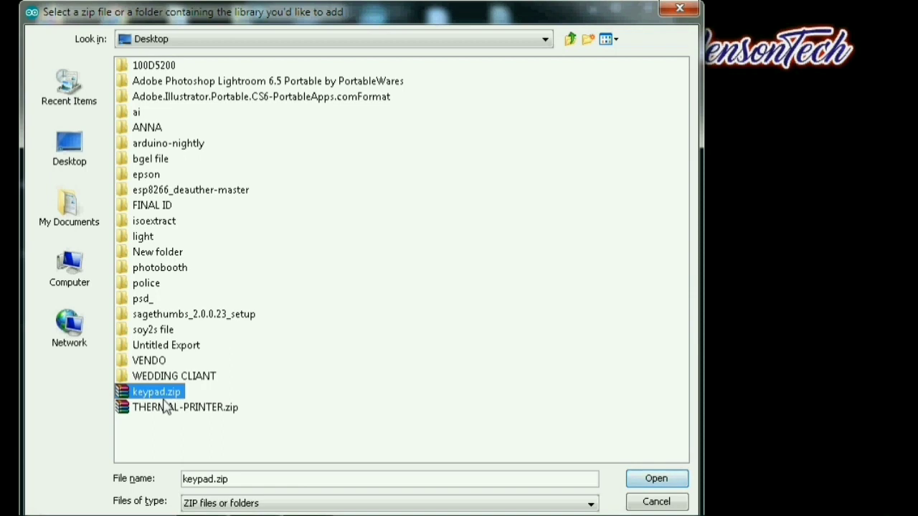
mouse_move(463, 456)
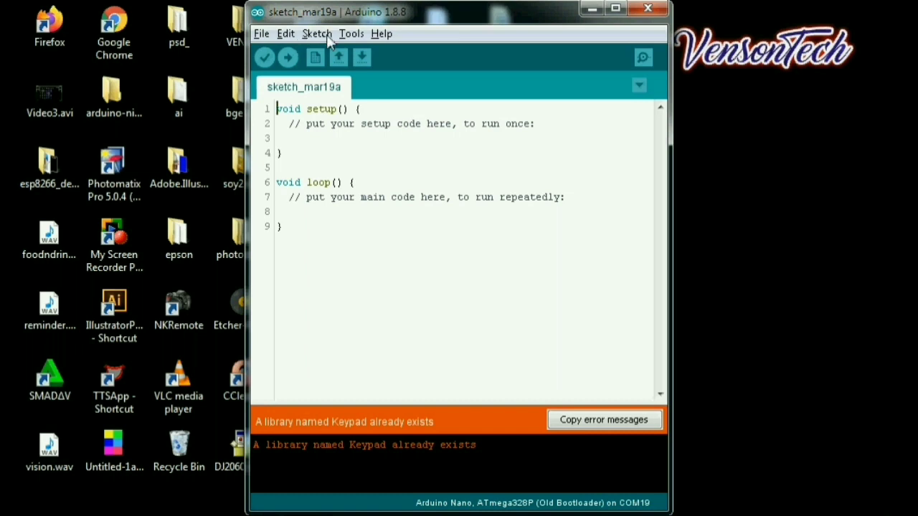
mouse_move(559, 31)
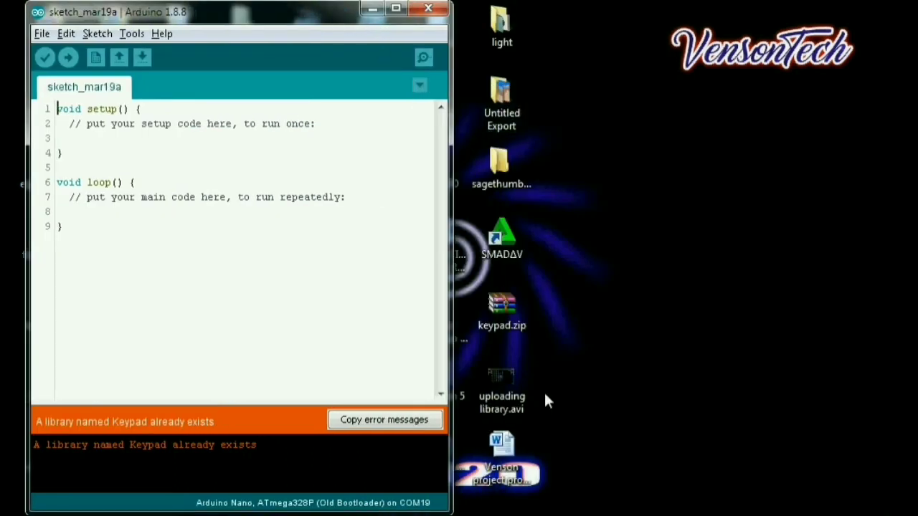
After the 'Keypad already exists' message, select the keypad Word document on the desktop
left_click(501, 451)
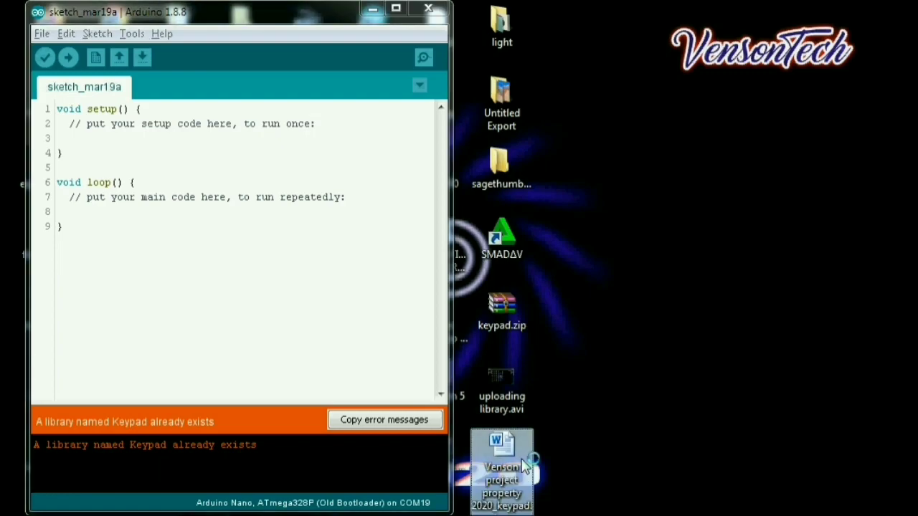
Open the keypad .docx in Word, amend its header comment, and copy all the code
double_click(501, 470)
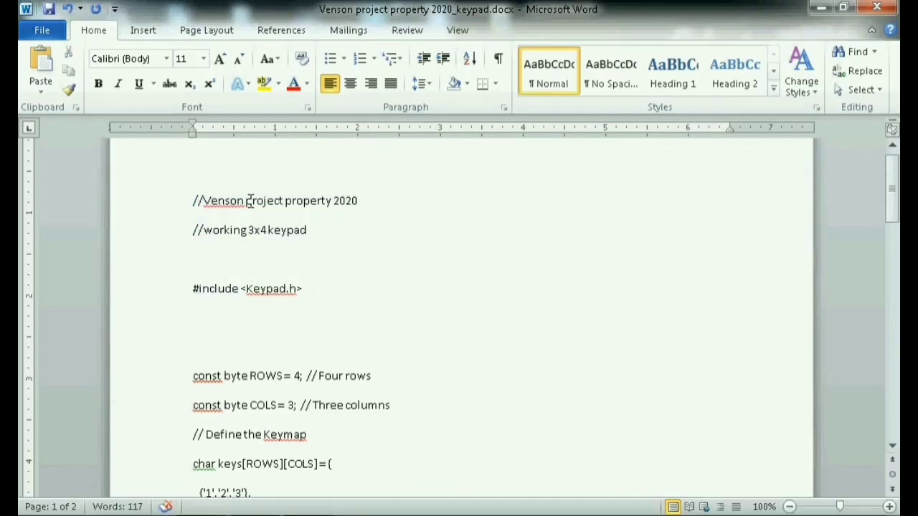
mouse_move(362, 237)
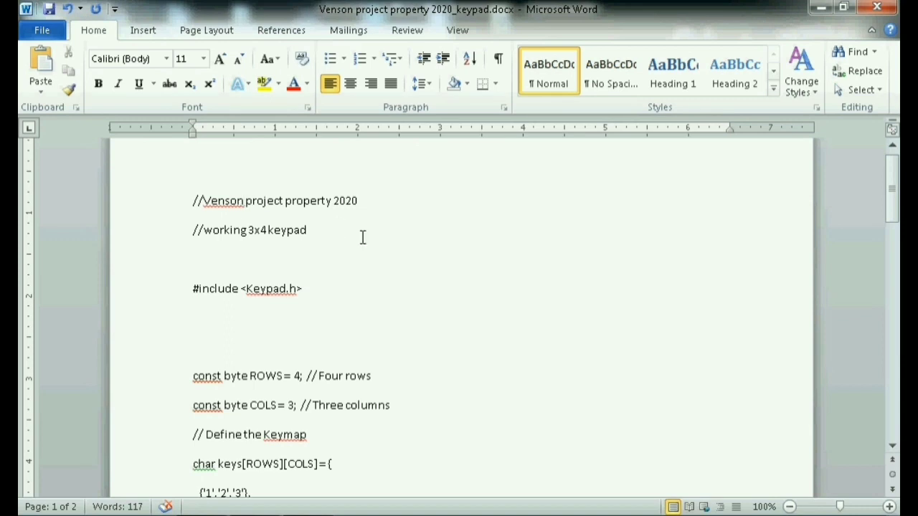
type("Te")
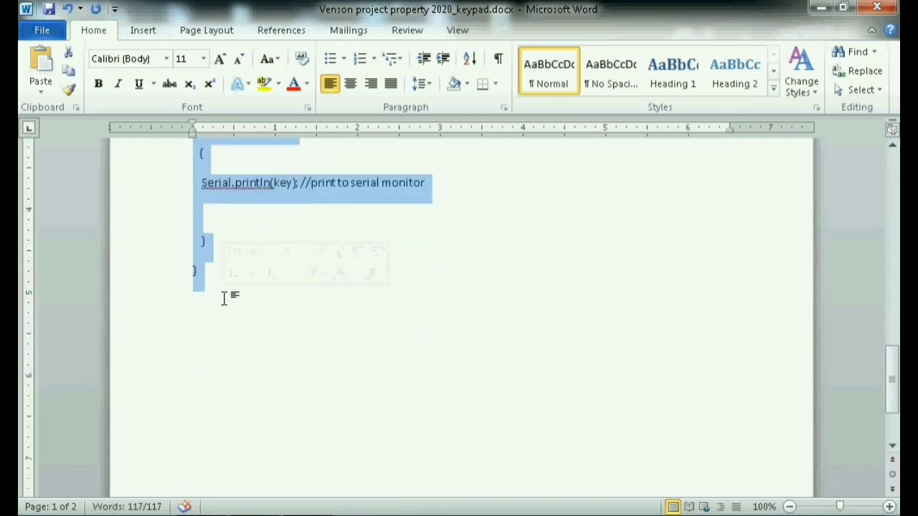
right_click(208, 272)
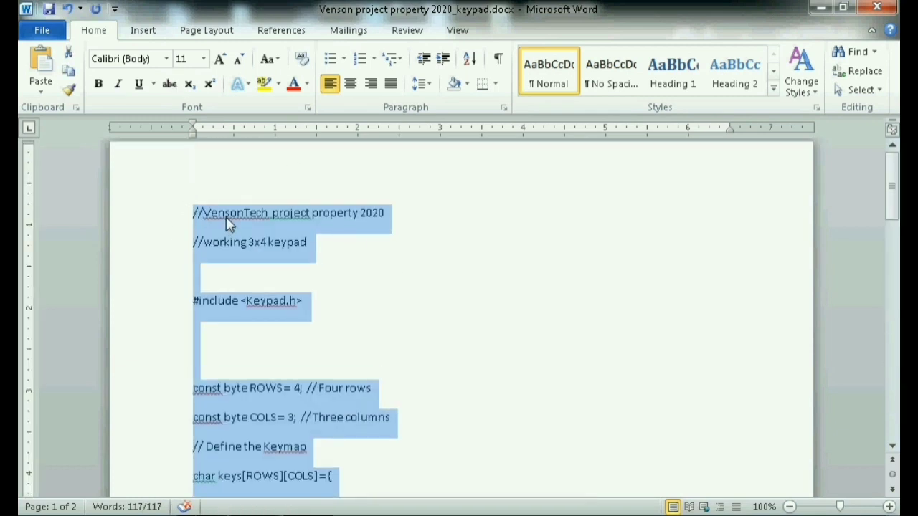
right_click(230, 222)
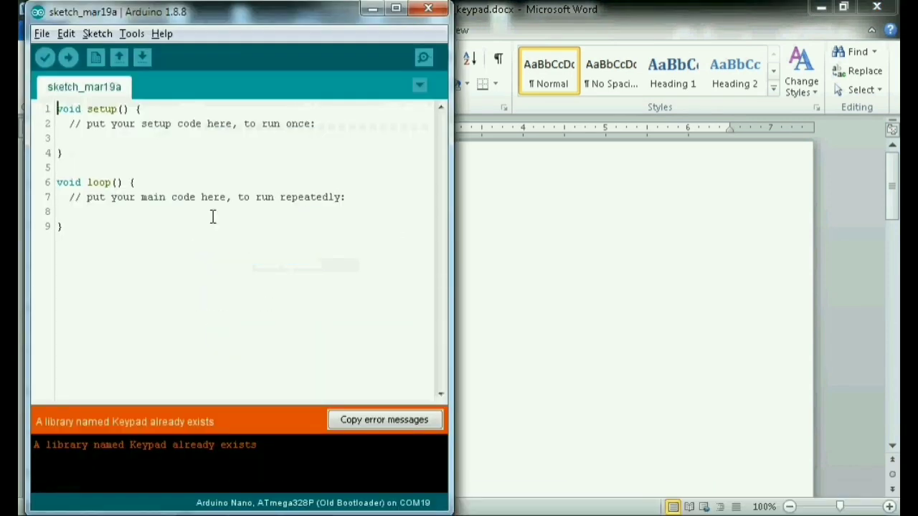
Replace the sketch's default template with the pasted 3x4 keypad code
key("ctrl+a")
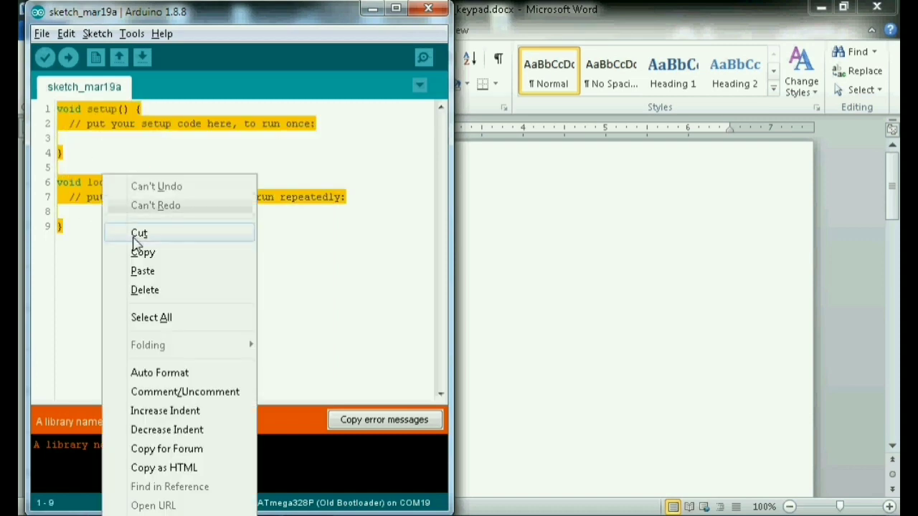
left_click(139, 232)
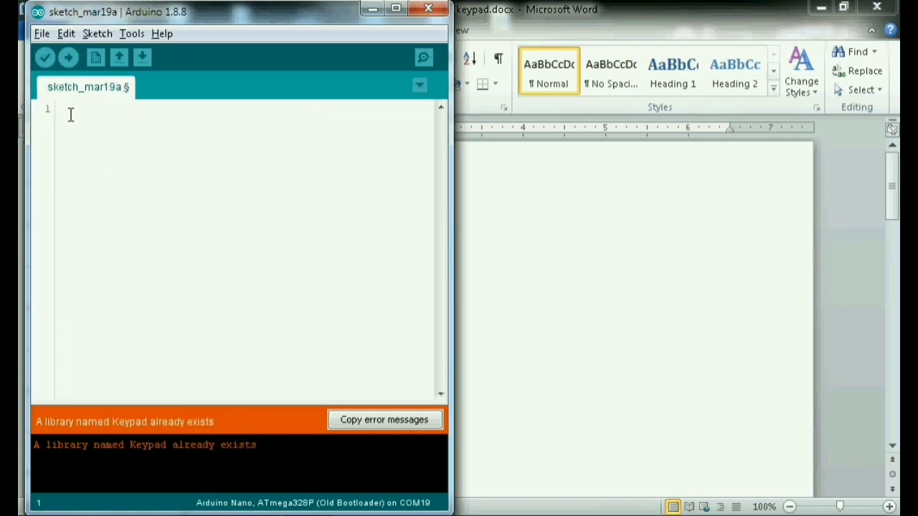
right_click(72, 115)
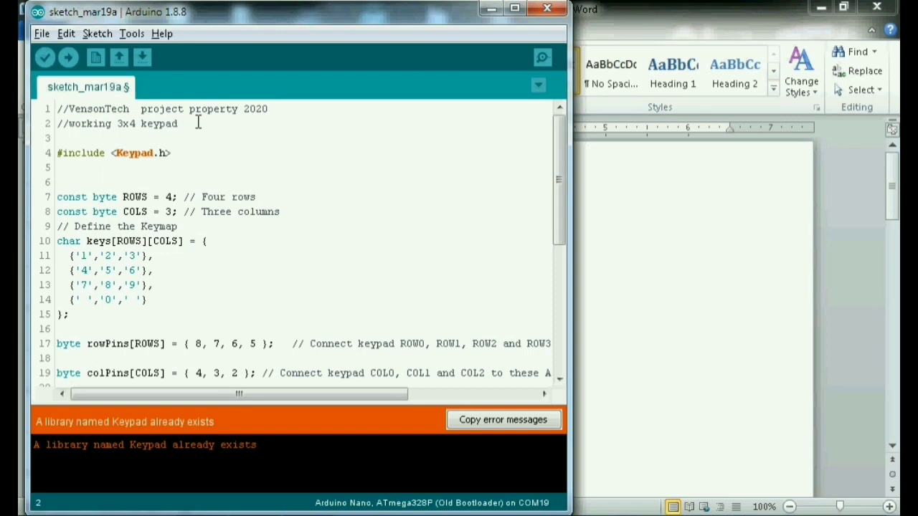
Append ' with arduino nano' to the second header comment line
type("with ardu")
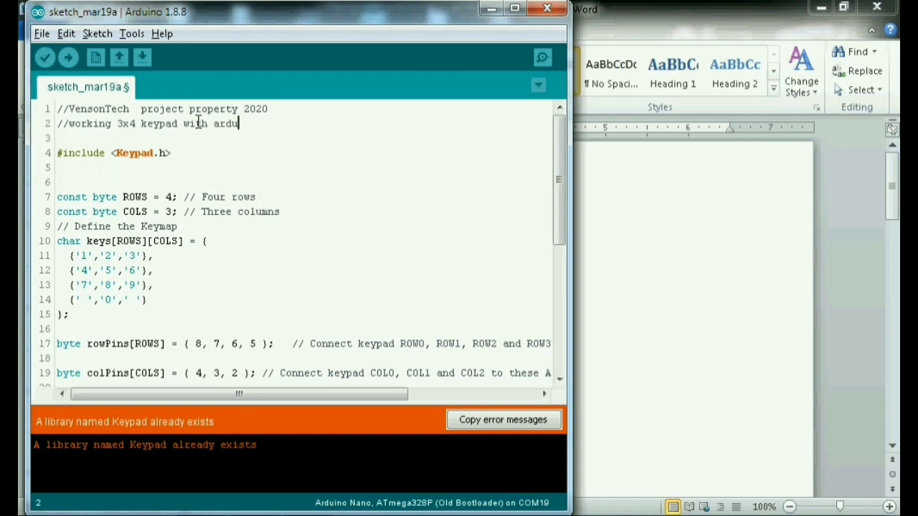
type("ino")
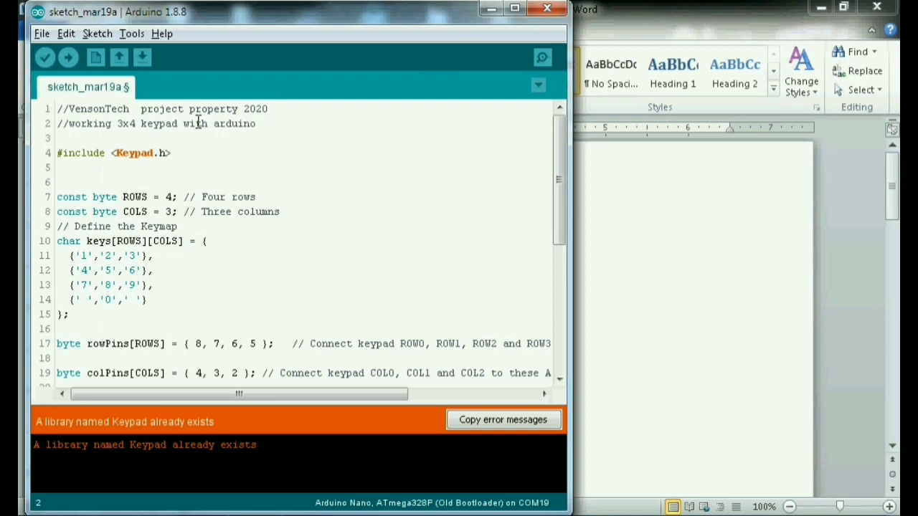
type("nano")
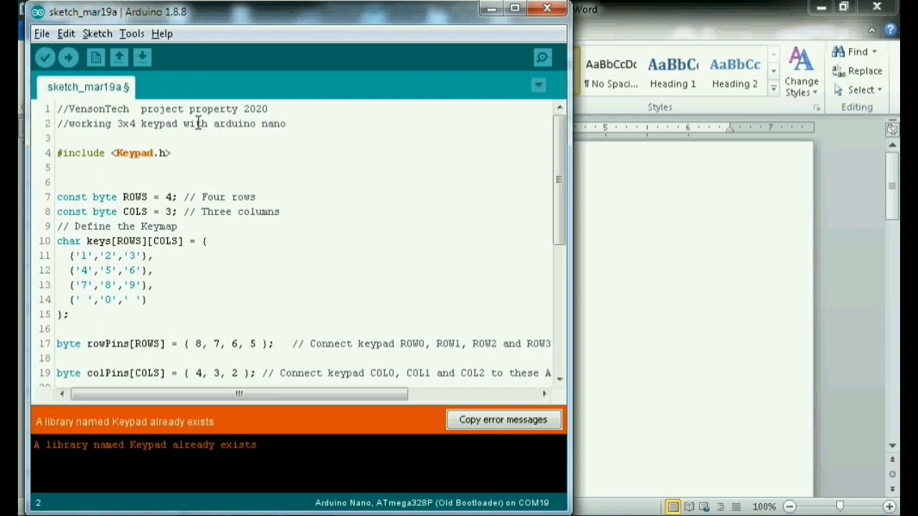
mouse_move(187, 153)
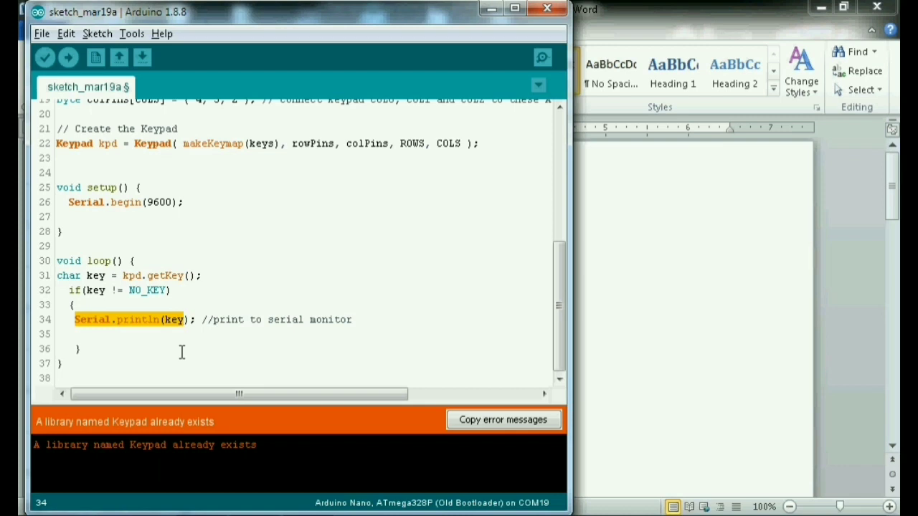
mouse_move(238, 319)
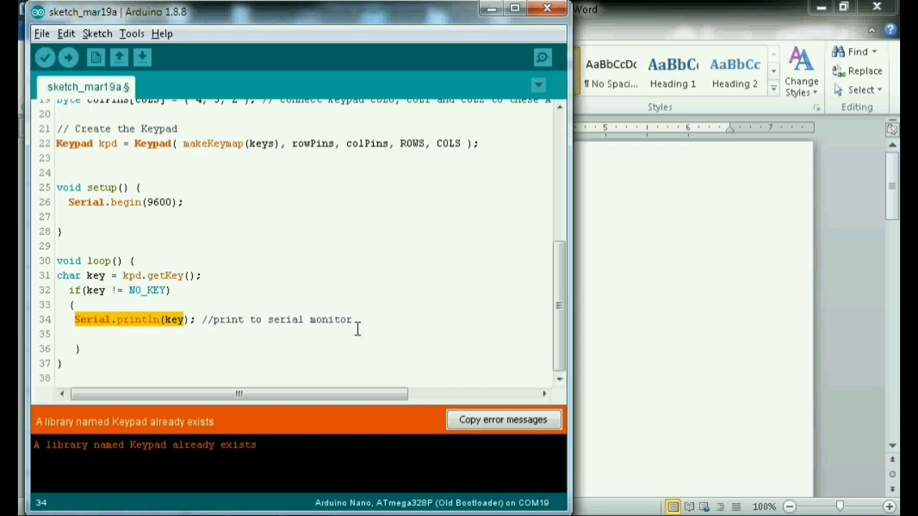
mouse_move(233, 329)
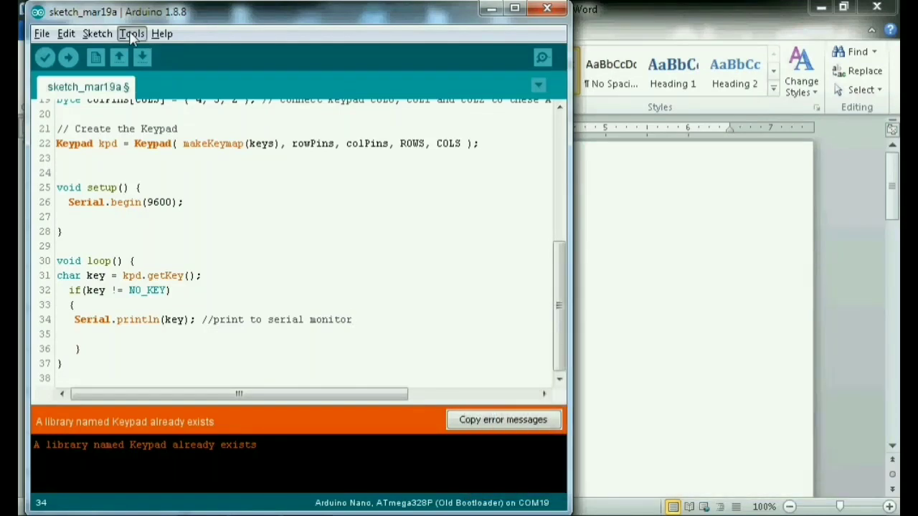
Verify Tools settings: Arduino Nano, ATmega328P (Old Bootloader), port COM19
left_click(131, 33)
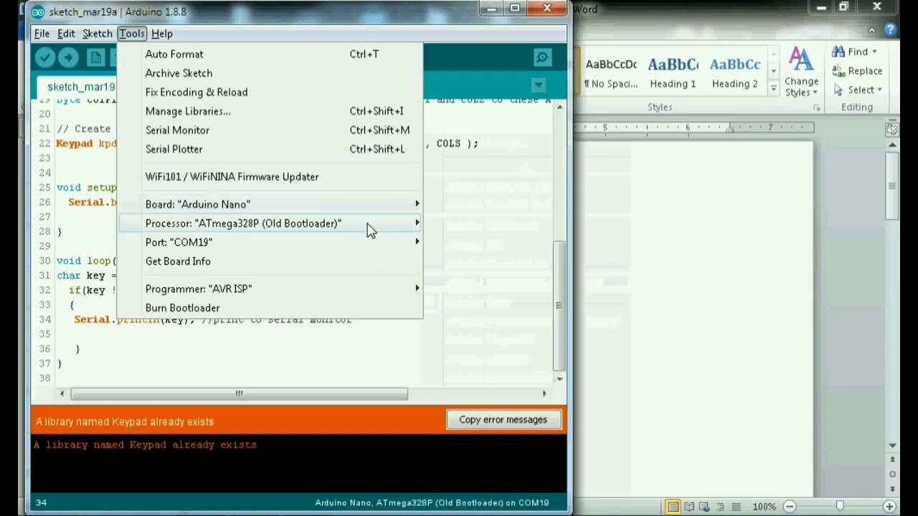
left_click(243, 223)
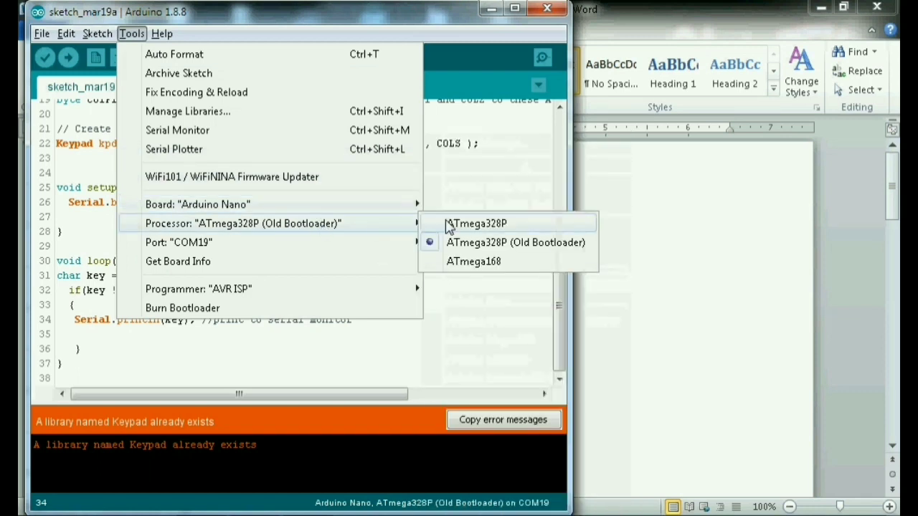
mouse_move(474, 261)
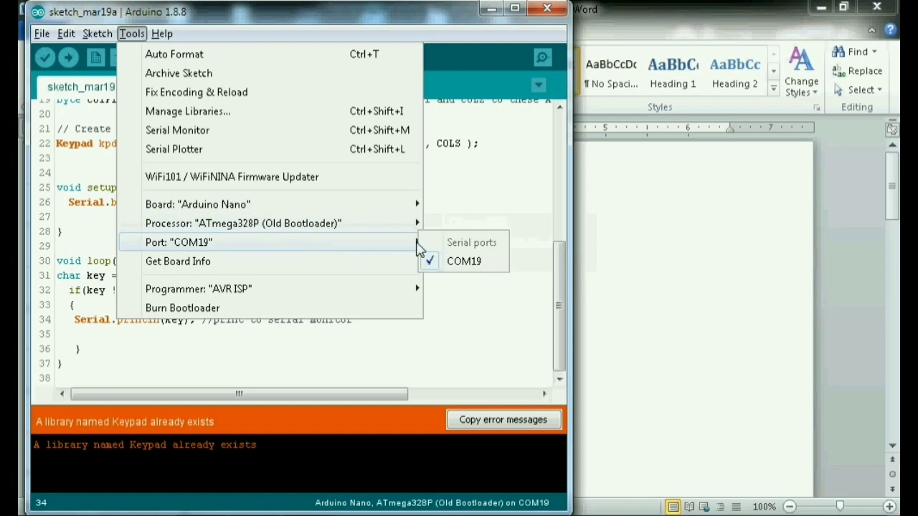
mouse_move(464, 261)
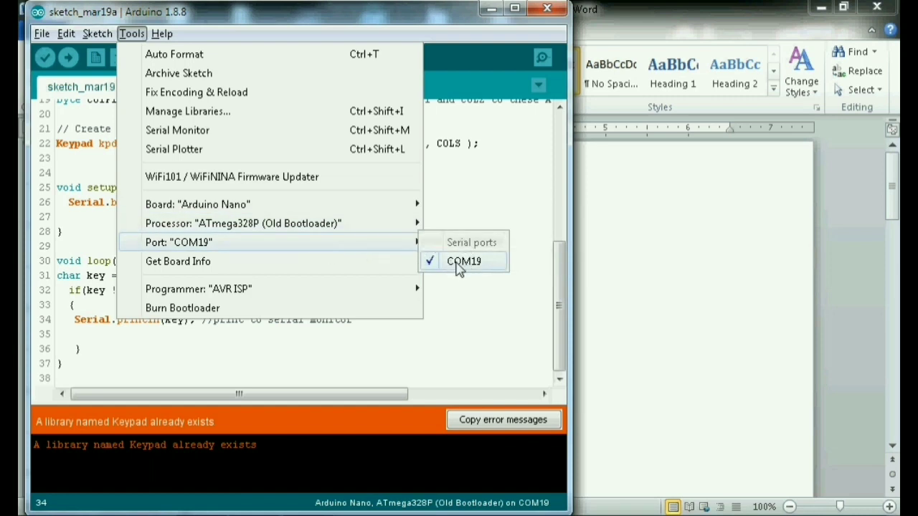
mouse_move(358, 258)
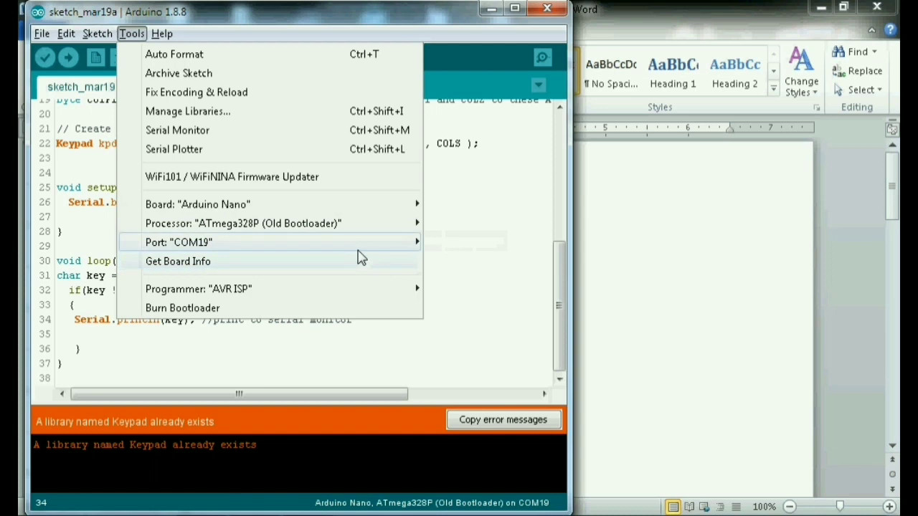
mouse_move(210, 103)
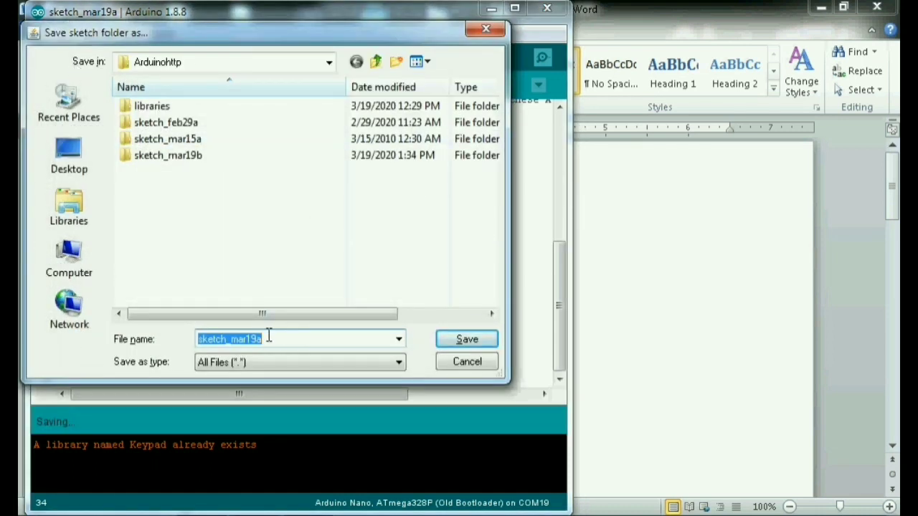
Save the sketch as test_keypad and upload it to the Nano
type("test keypad")
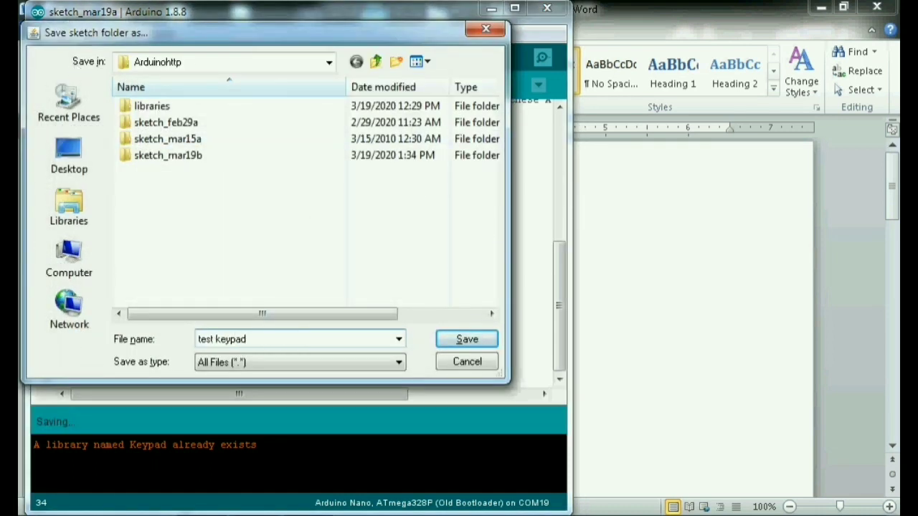
left_click(466, 339)
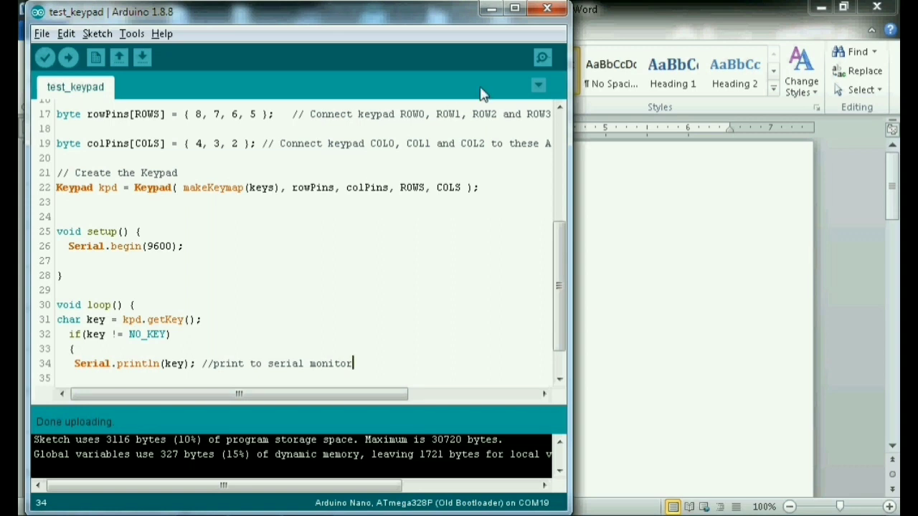
mouse_move(542, 57)
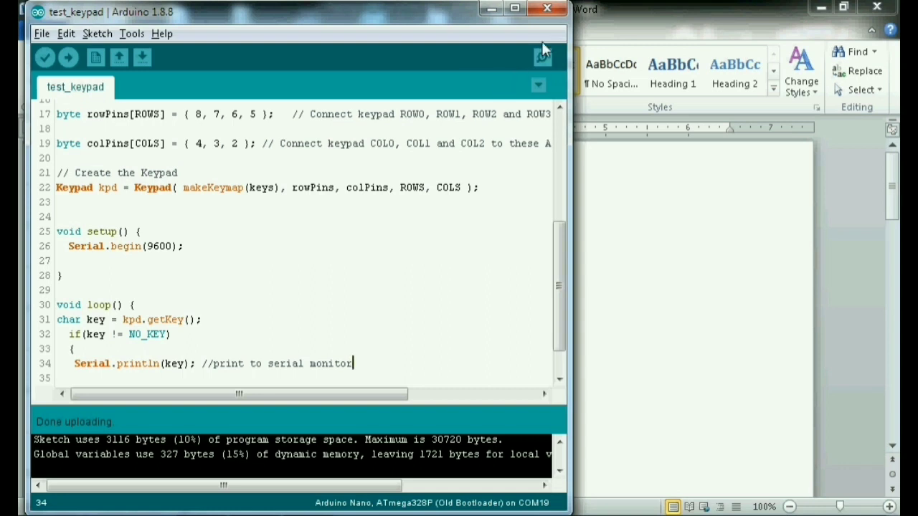
Open the COM19 Serial Monitor at 9600 baud and resize its window
left_click(538, 57)
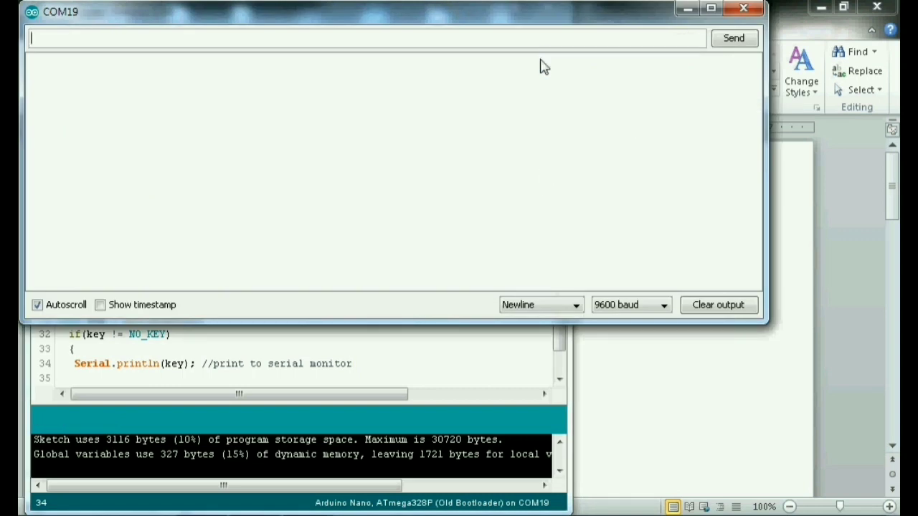
mouse_move(519, 397)
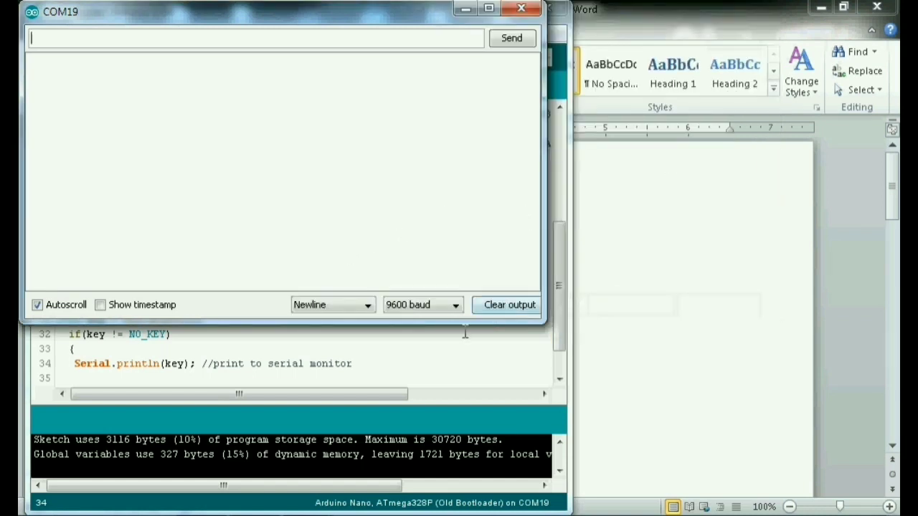
left_click(521, 8)
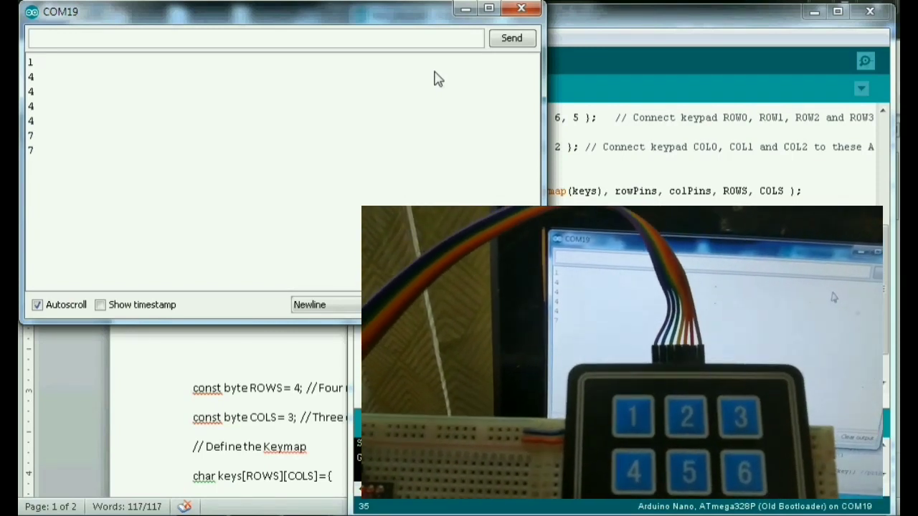
Watch the Serial Monitor print keypad digits 5, 1, 2, 3 and 4 as keys are pressed
left_click(687, 475)
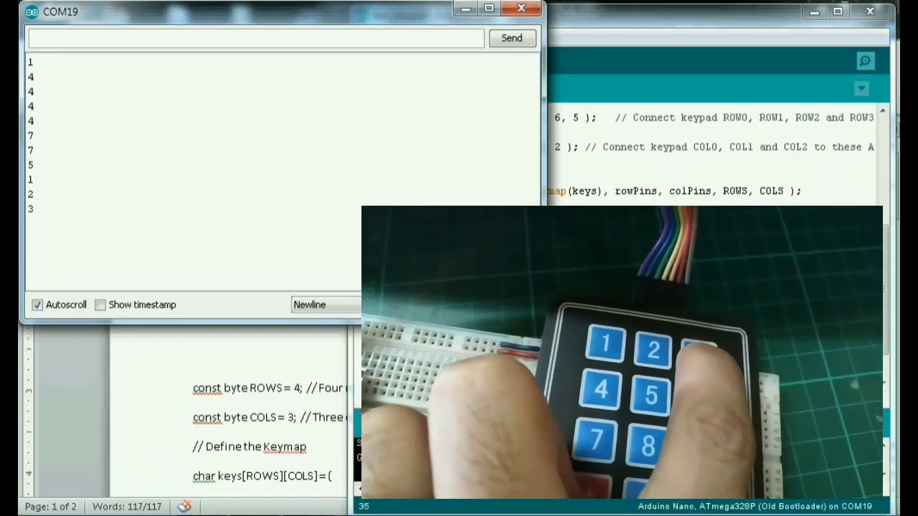
left_click(601, 391)
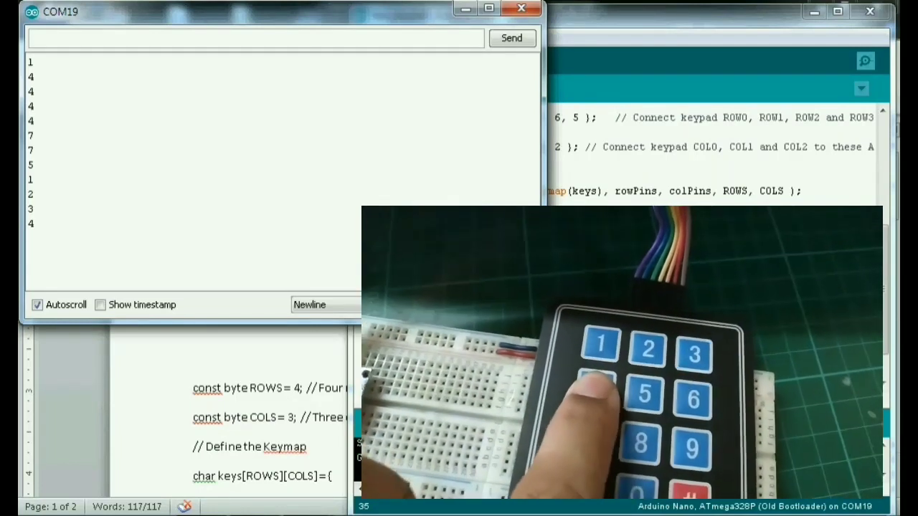